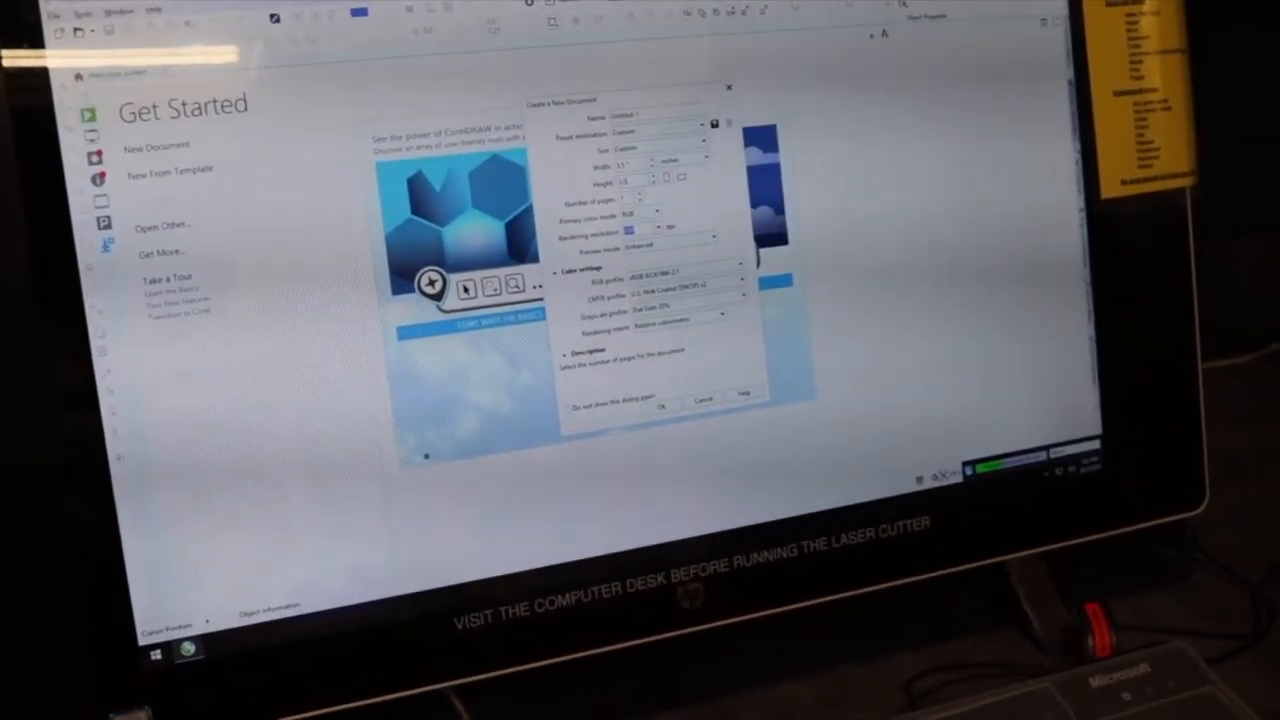
- Create a new blank document with the default settings
click(703, 400)
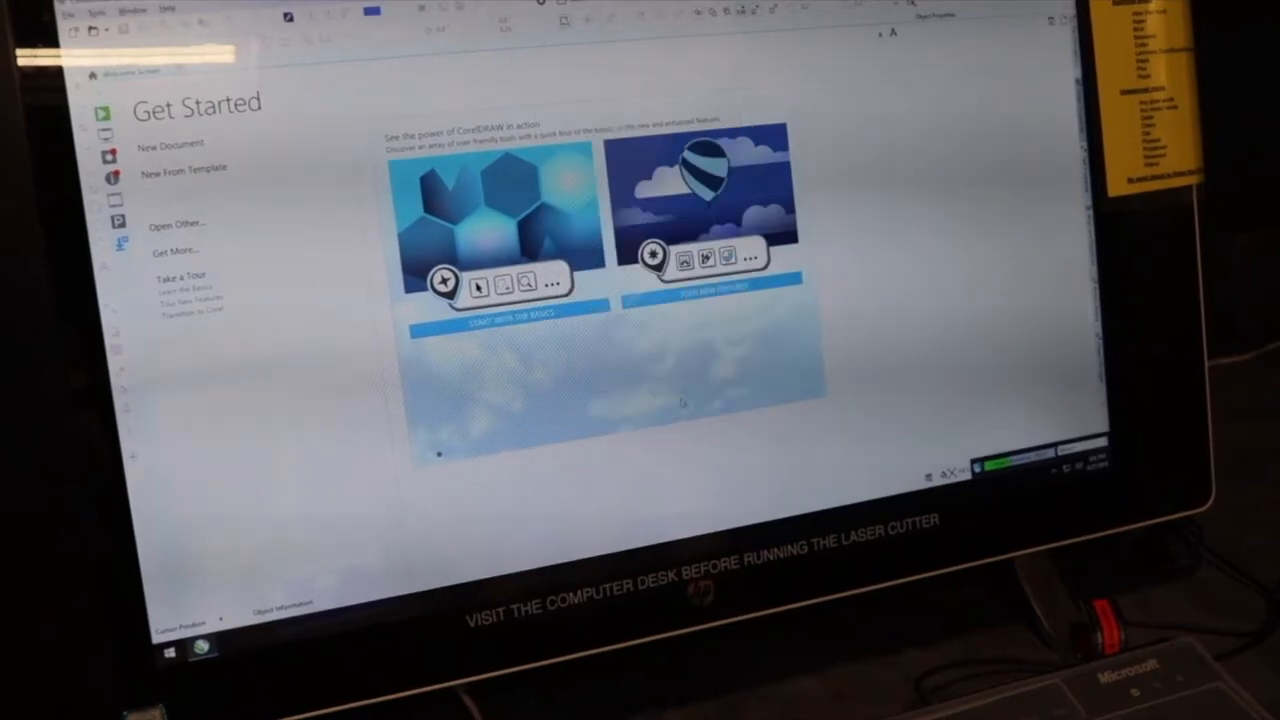
click(171, 143)
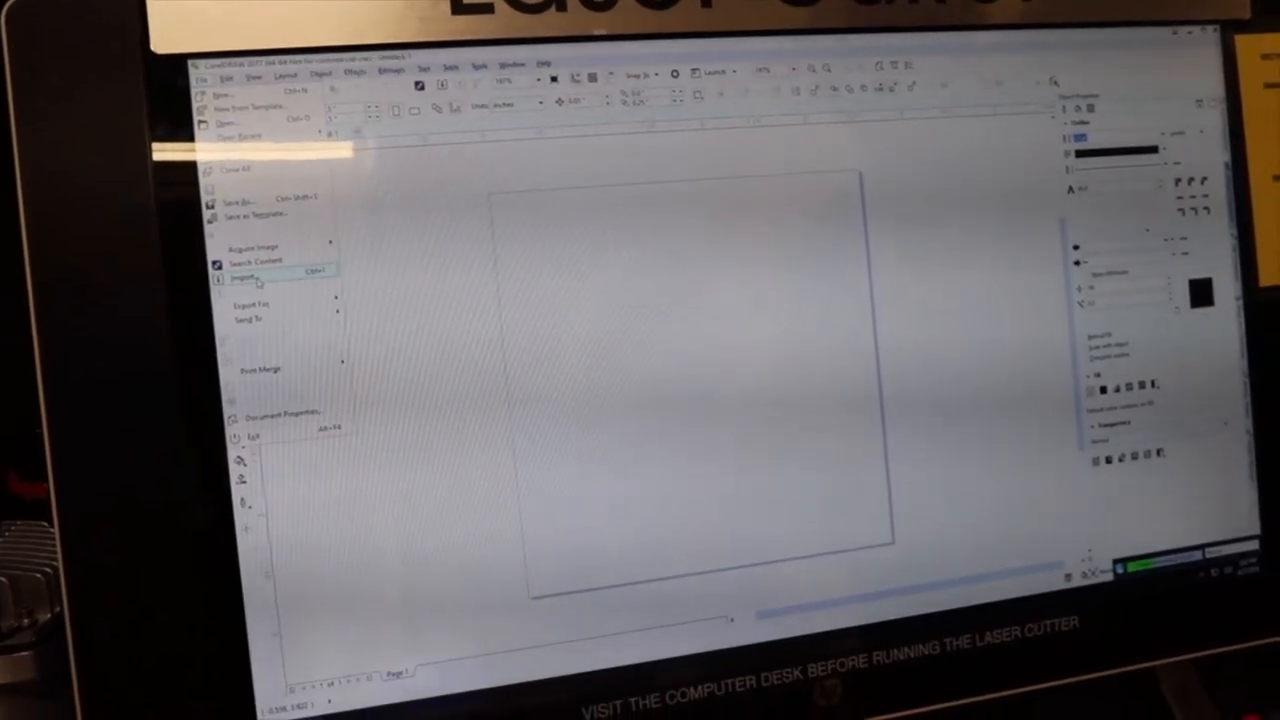
- Import Dog Photo.jpg from Pictures and place it on the page
click(243, 278)
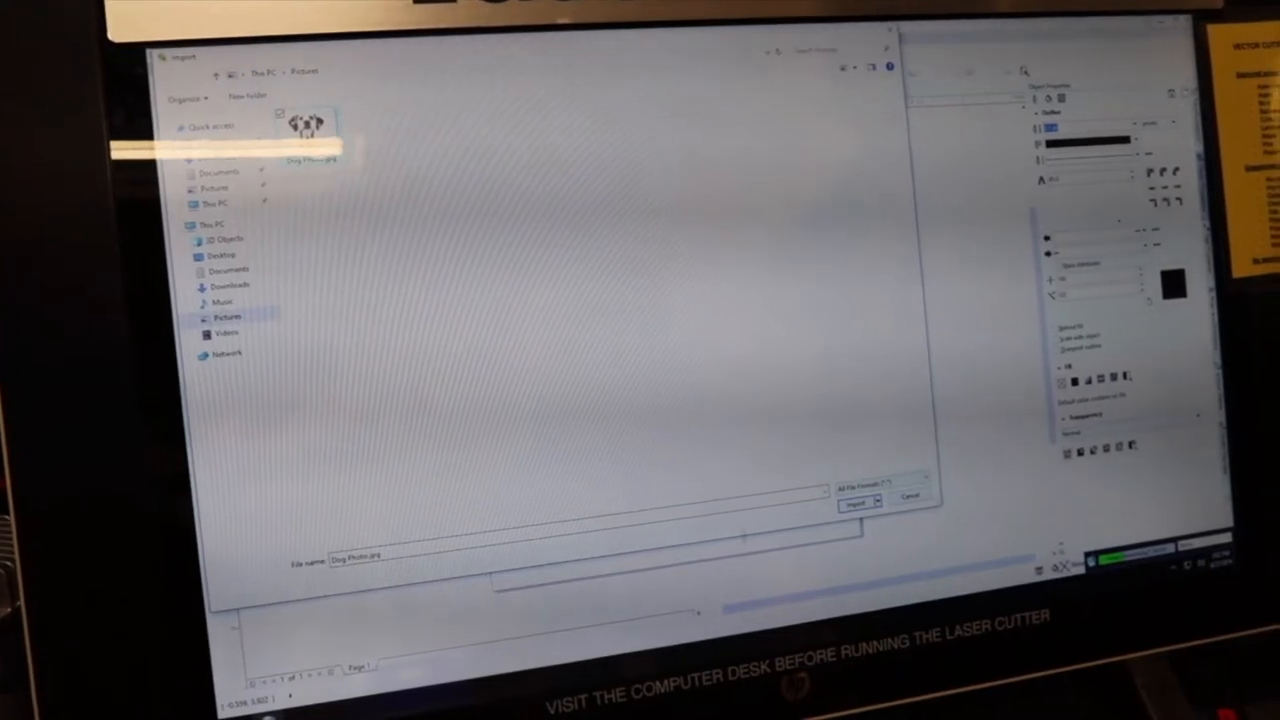
click(855, 503)
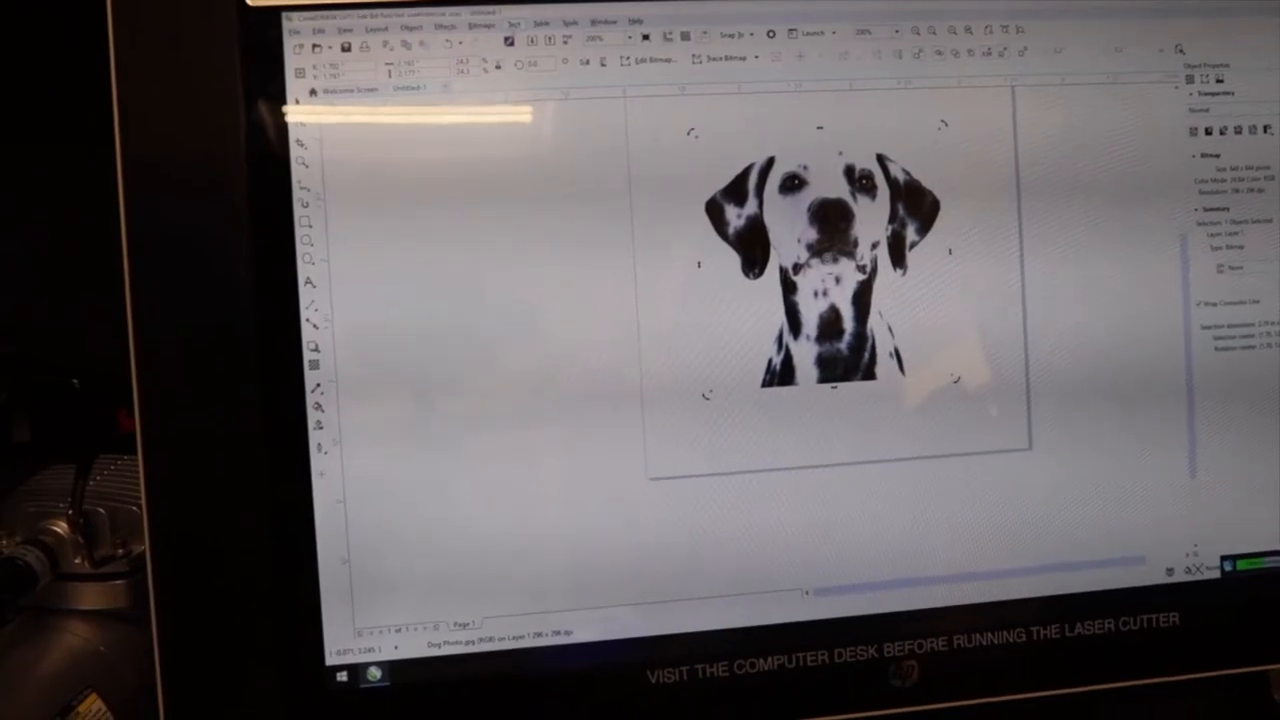
- Resample the dog photo bitmap to 600 dpi horizontal and vertical resolution
click(491, 23)
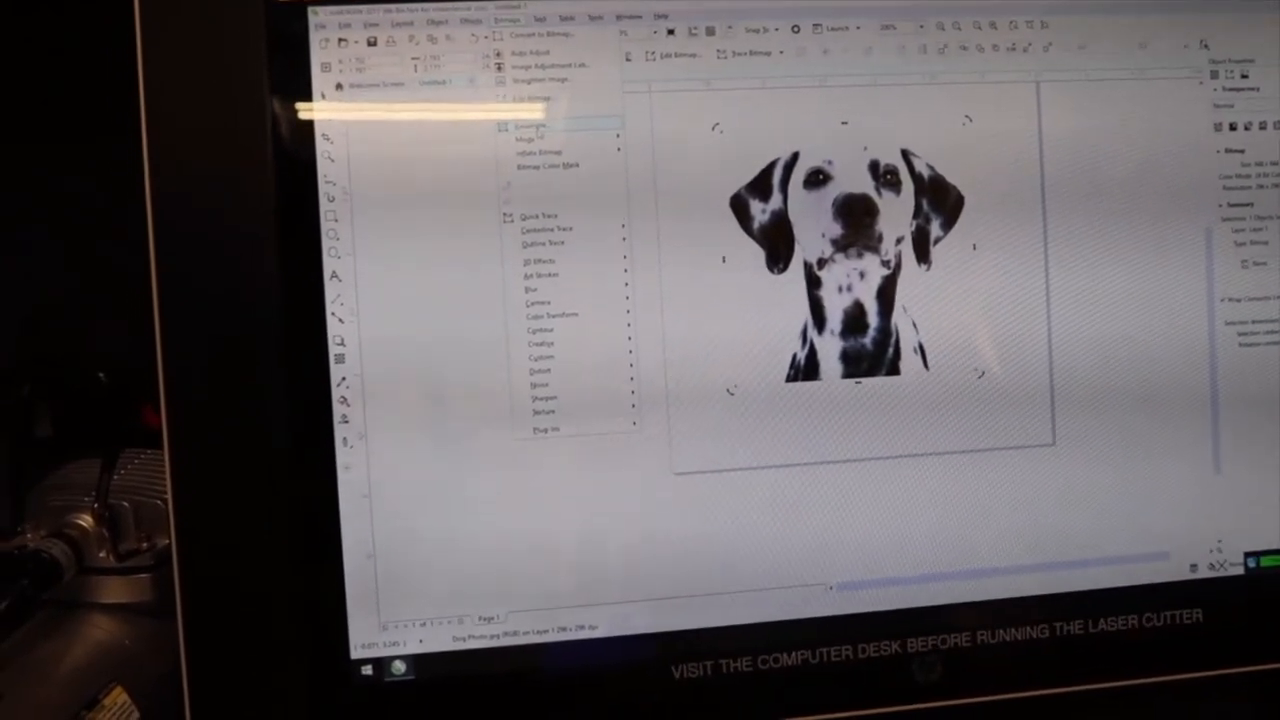
click(535, 124)
text(600)
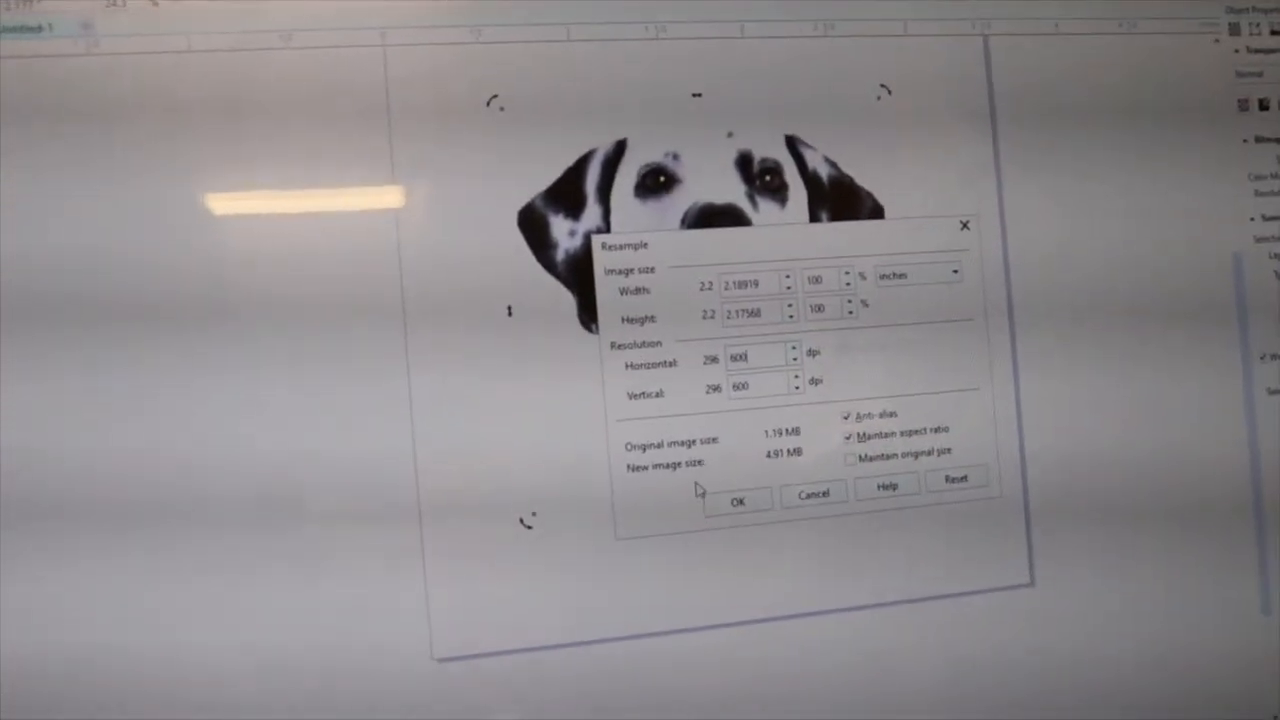
click(737, 500)
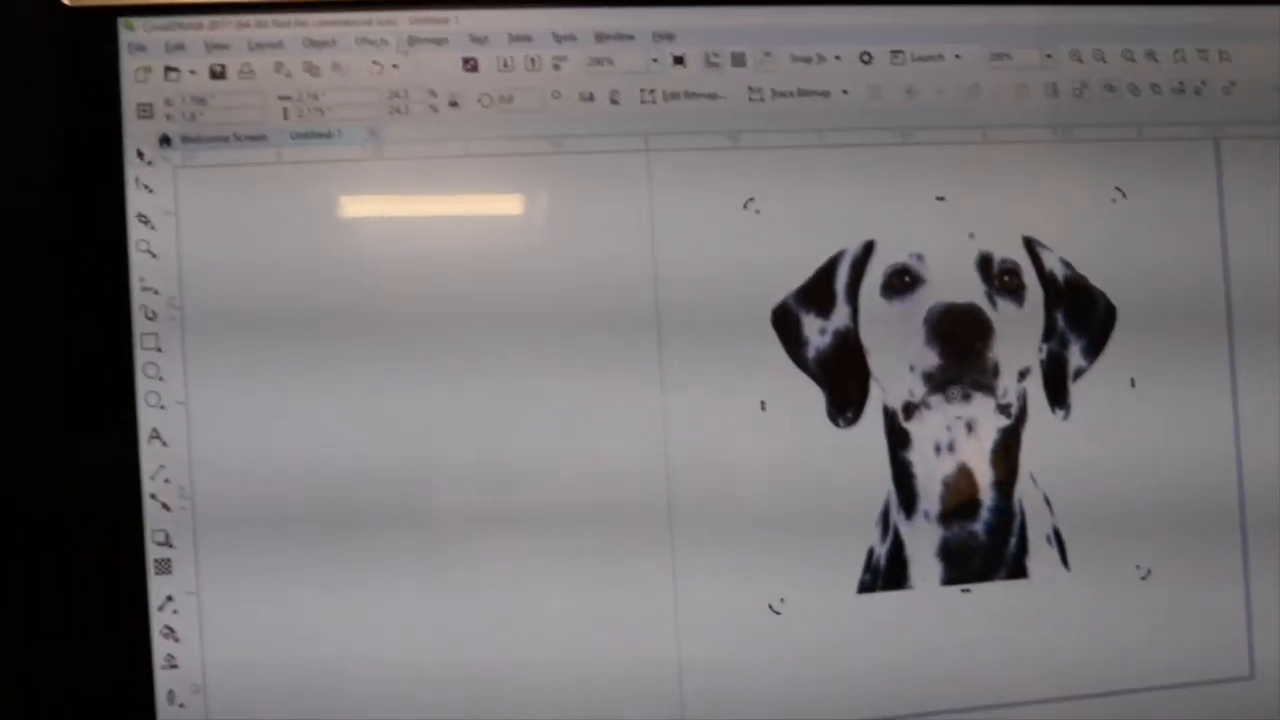
- Convert the photo to Black and White (1-bit) using Halftone conversion with a Line screen
click(550, 97)
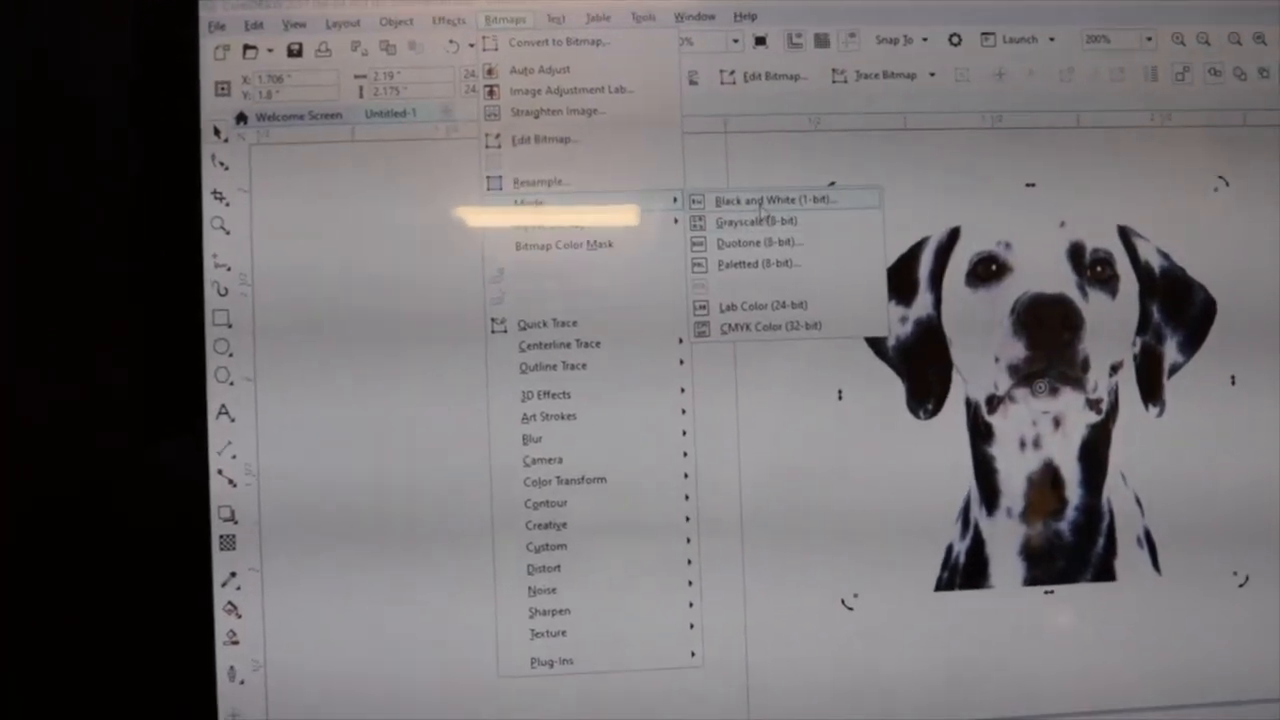
click(768, 199)
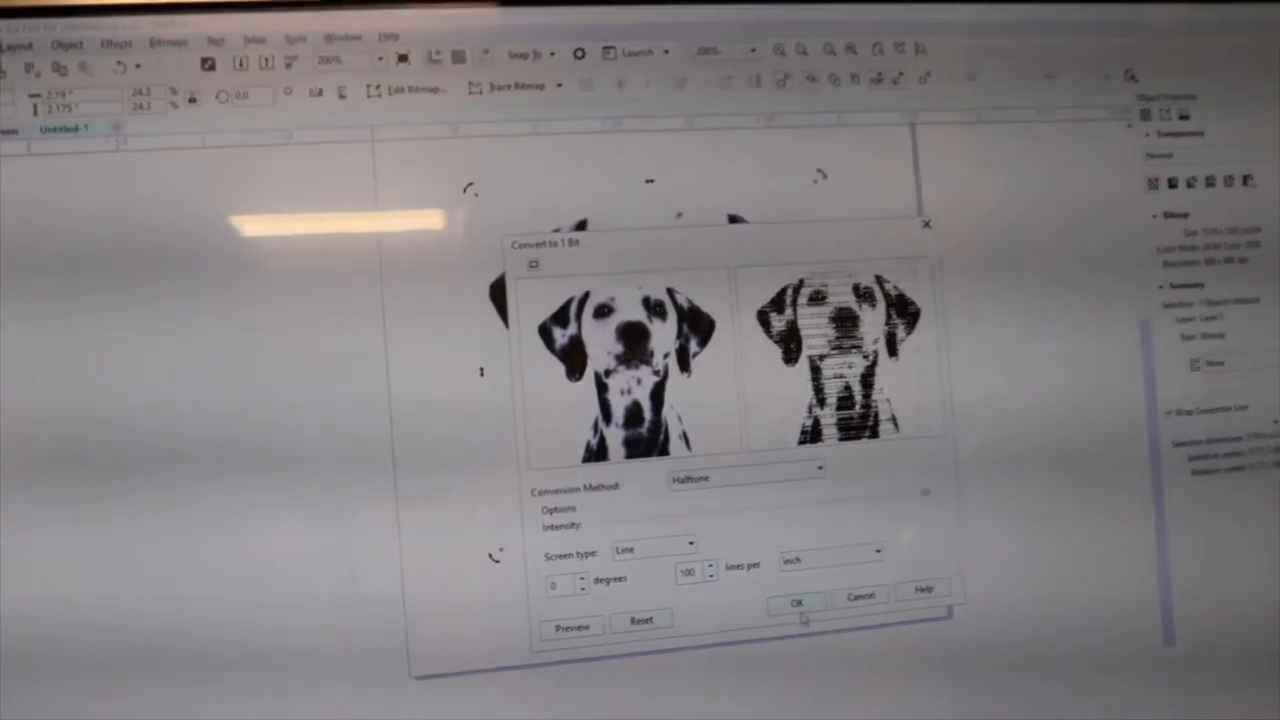
click(794, 601)
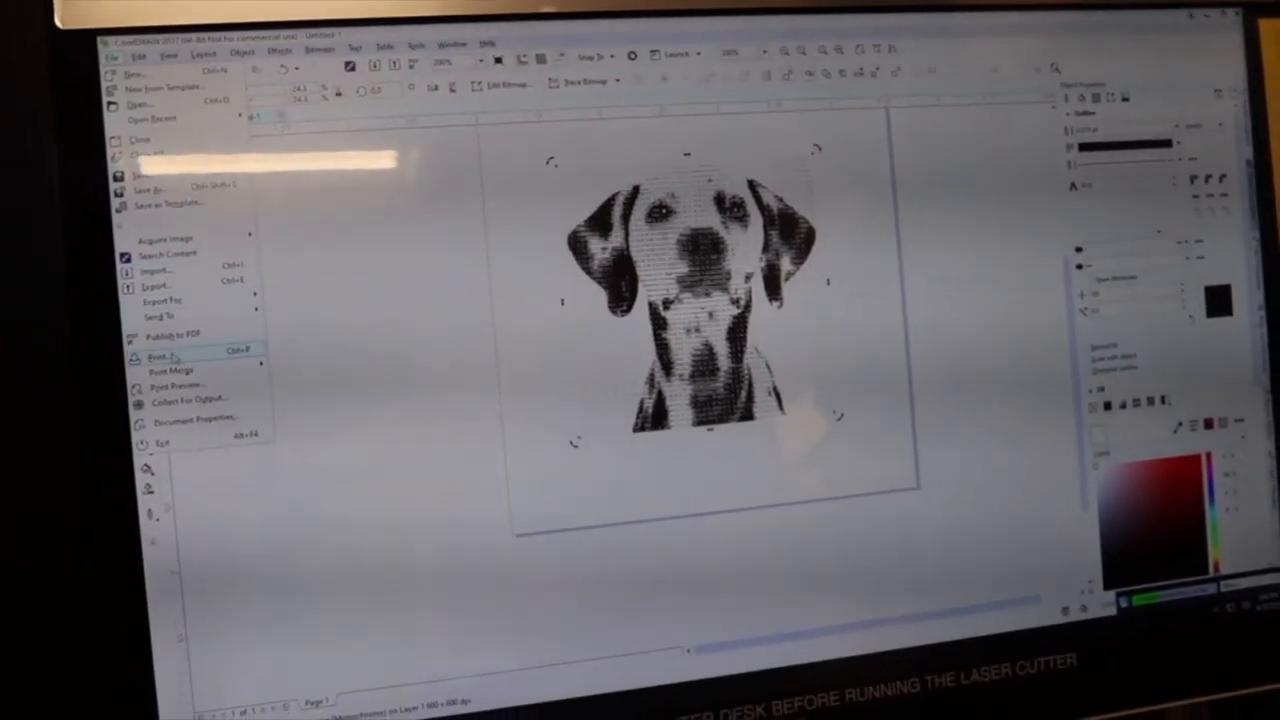
- Set the Epilog Engraver job to Raster at 600 DPI, 60% speed and 100% power
click(158, 357)
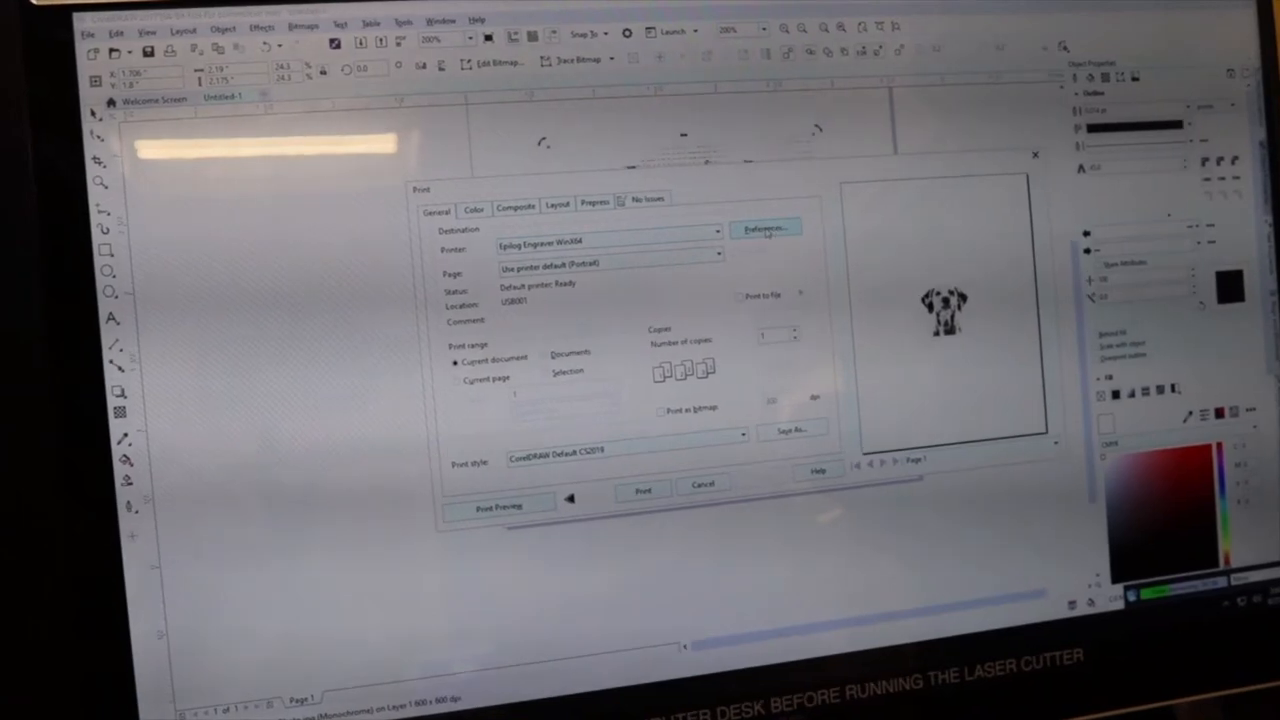
click(765, 227)
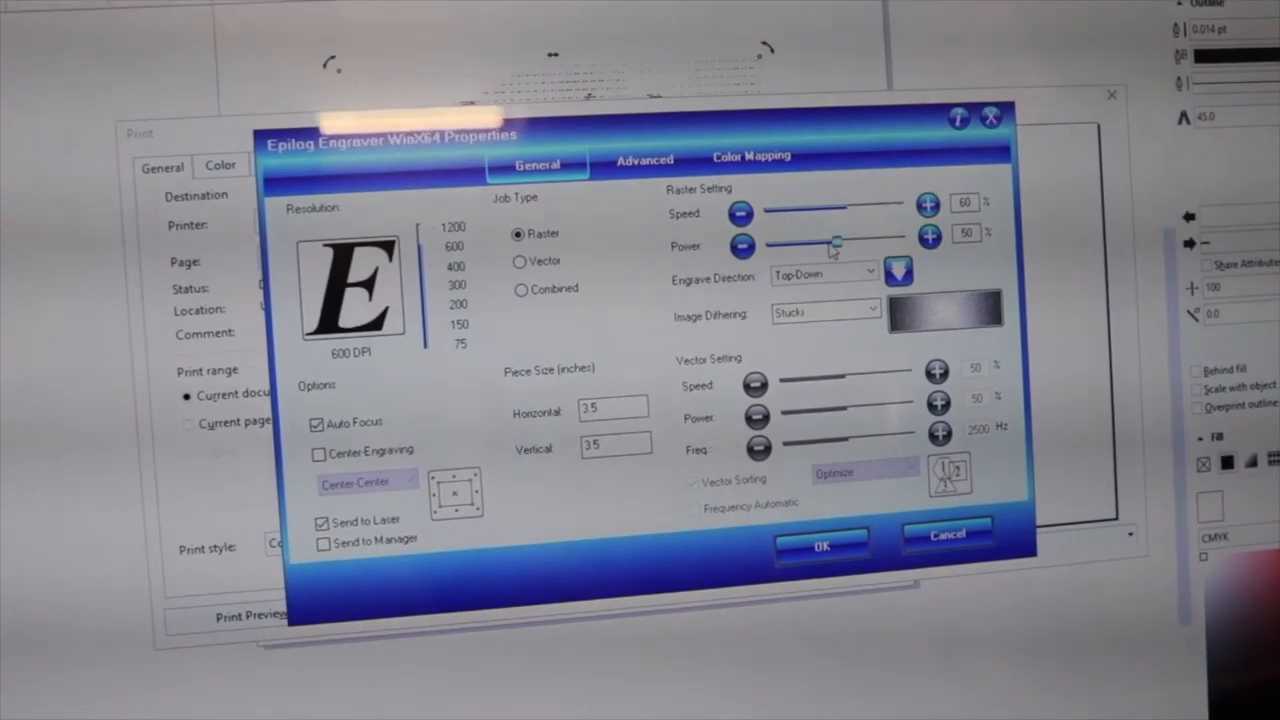
drag(835, 246, 905, 240)
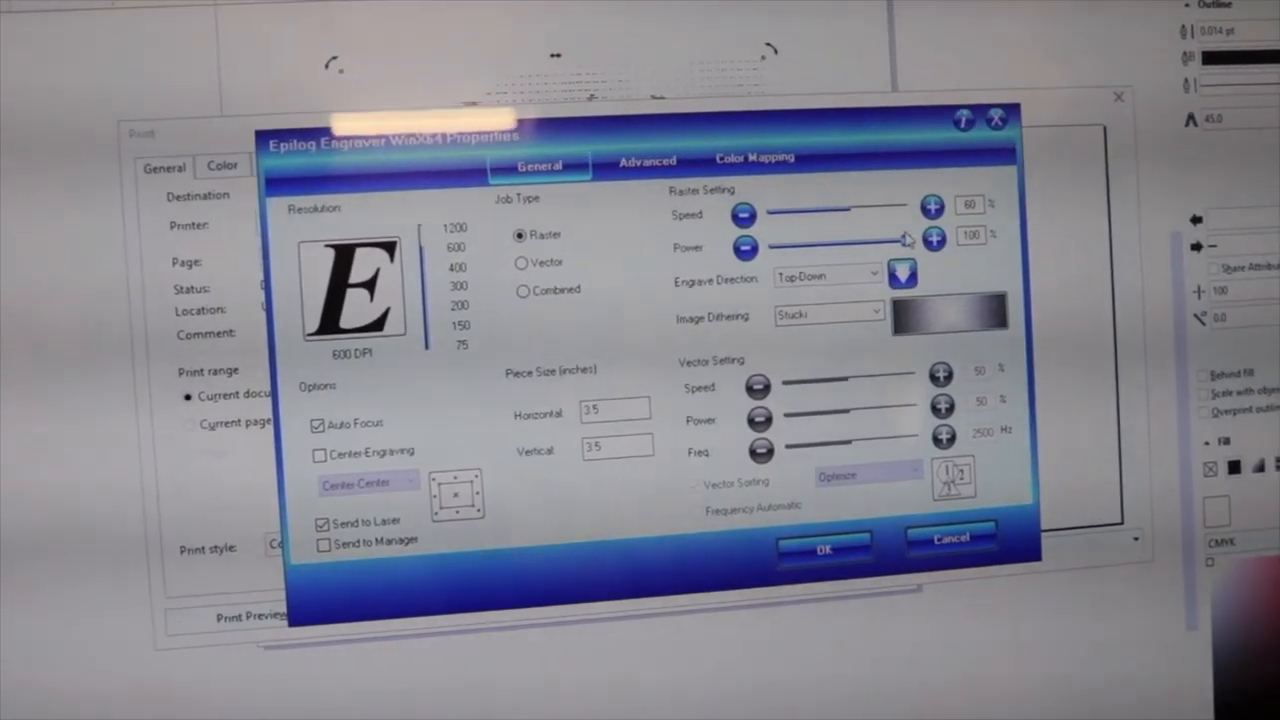